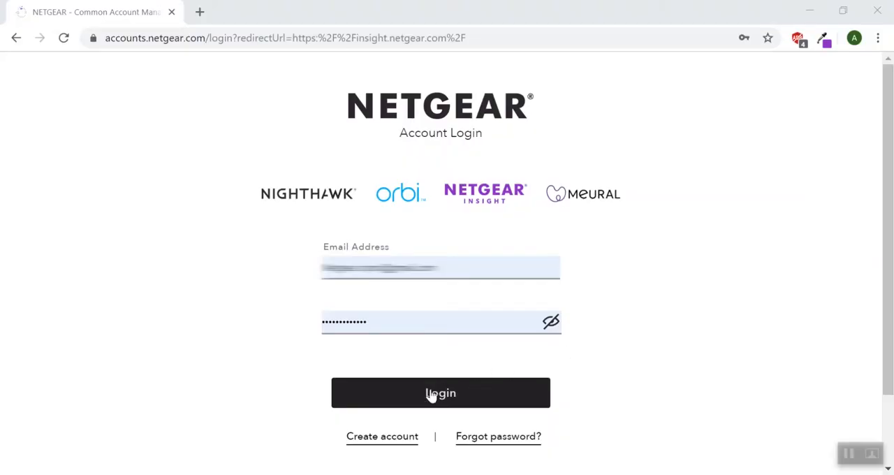
Log in with the prefilled email and password to reach the Organizations dashboard.
left_click(440, 392)
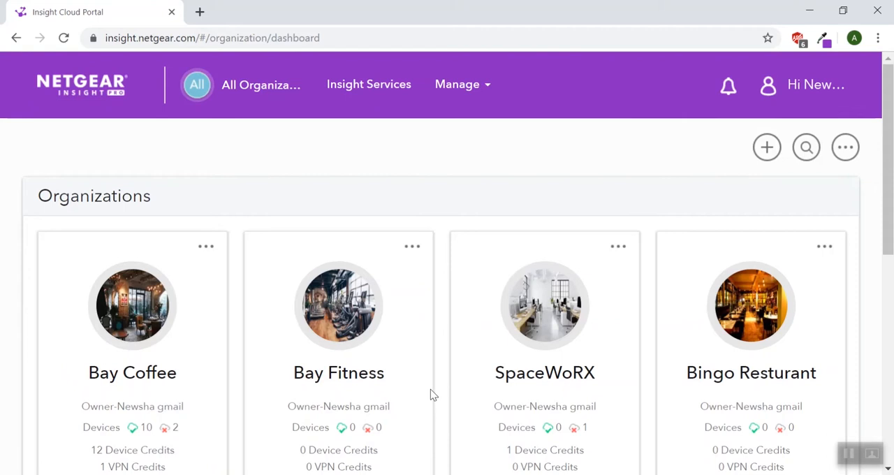
mouse_move(805, 146)
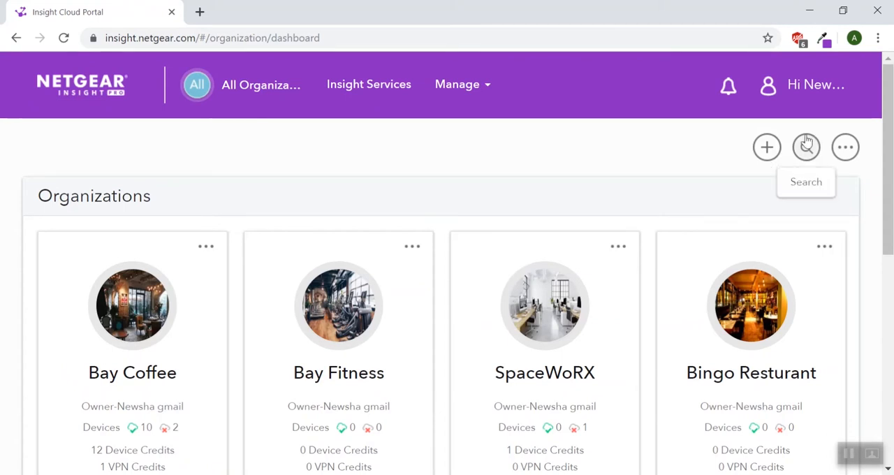
Go to Account Management from the user menu and reach Credit Allocation.
left_click(798, 84)
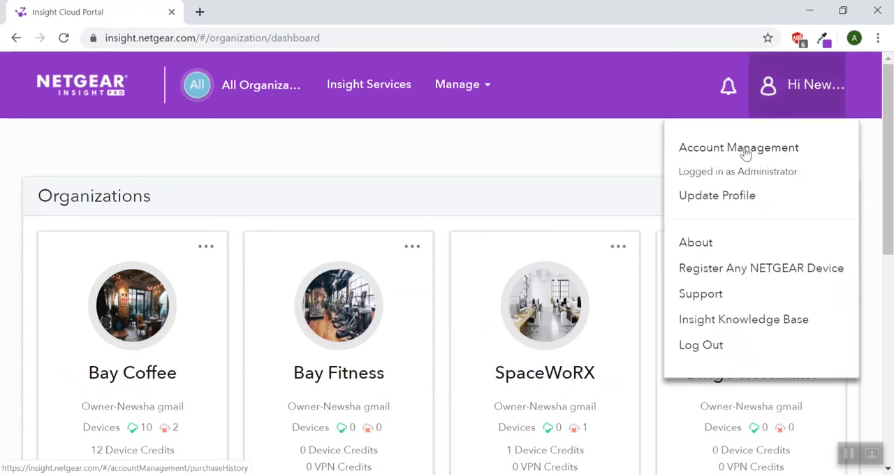
left_click(738, 147)
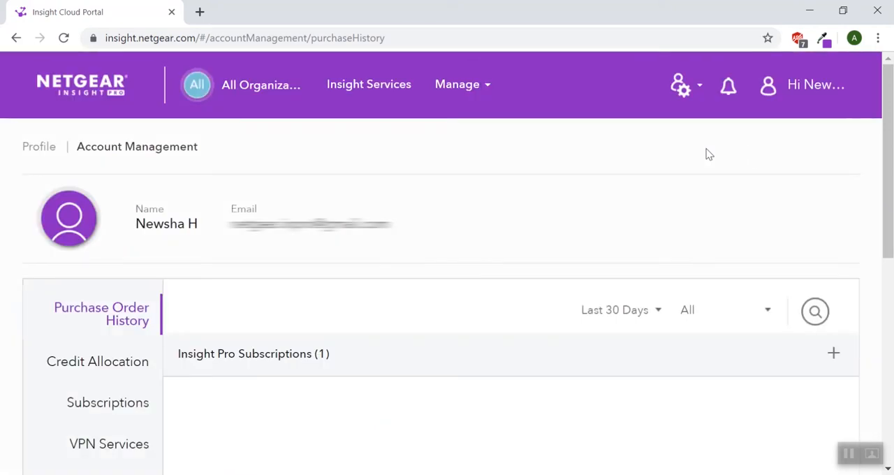
scroll("down", 3)
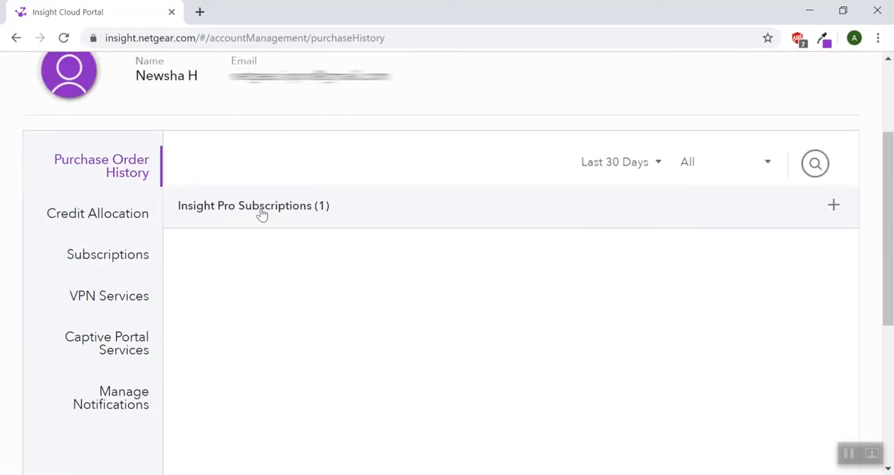
left_click(97, 213)
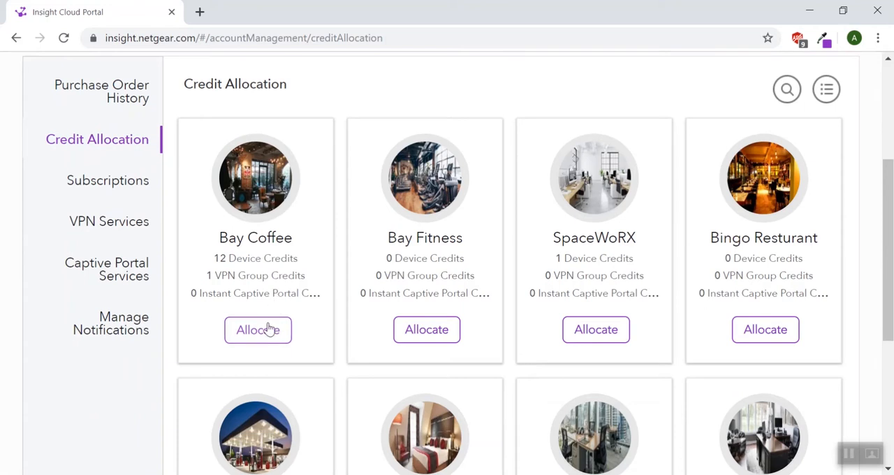
Start allocating credits on the Bay Coffee card.
left_click(258, 329)
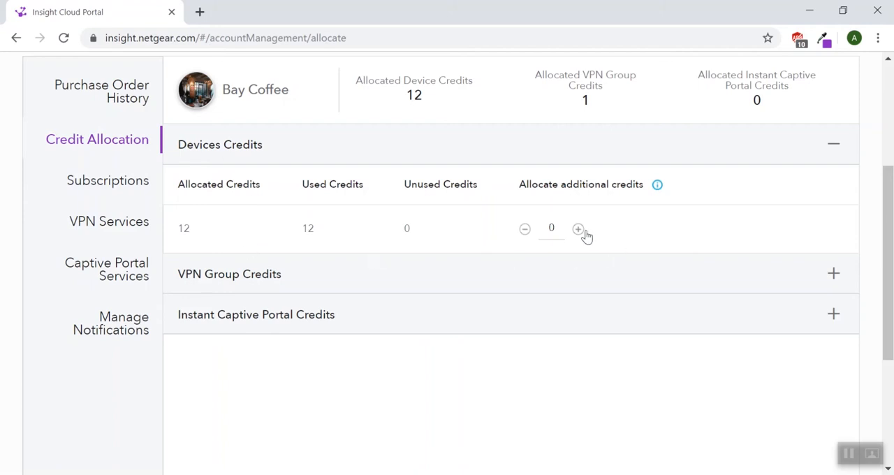
Raise Bay Coffee's additional device credits to 4, toggling the VPN and device credit sections.
left_click(578, 228)
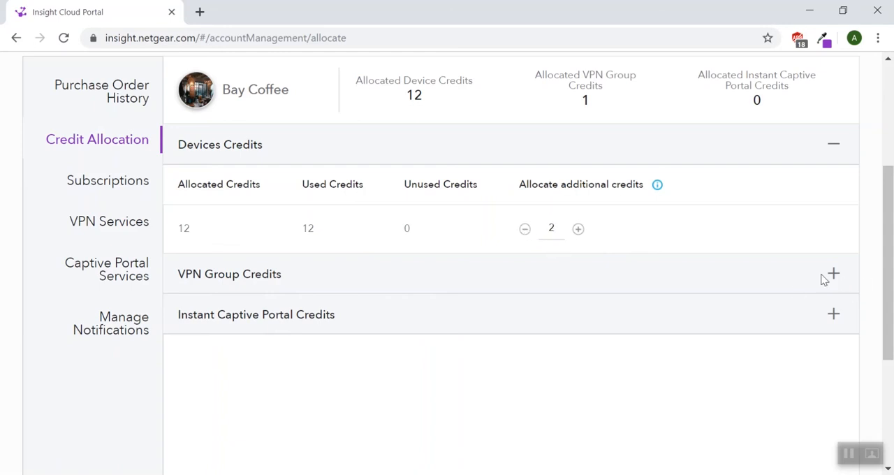
left_click(832, 273)
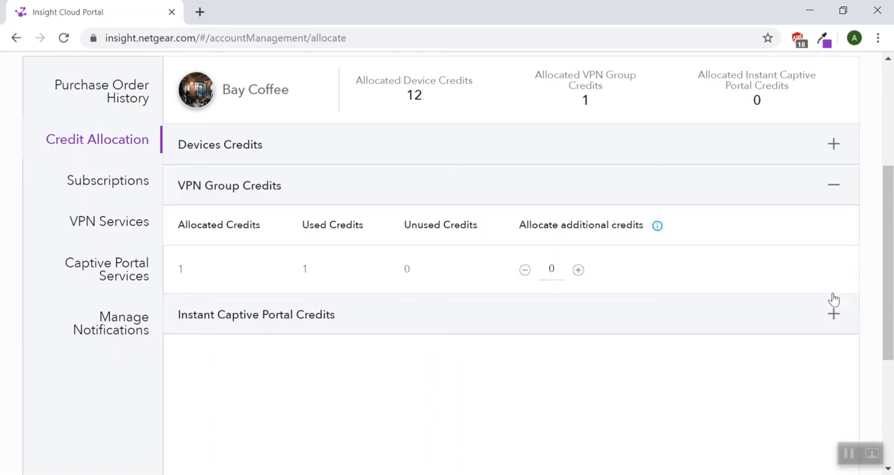
left_click(832, 312)
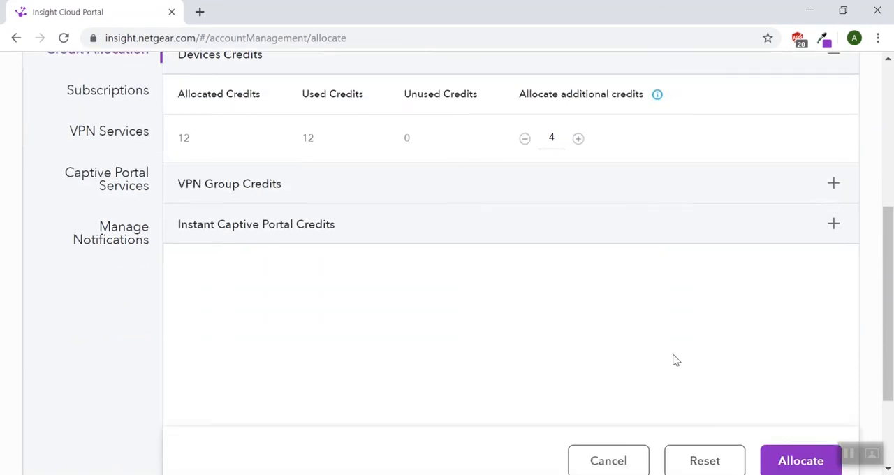
Submit the 4 additional device credits for Bay Coffee and confirm the success banner.
left_click(800, 461)
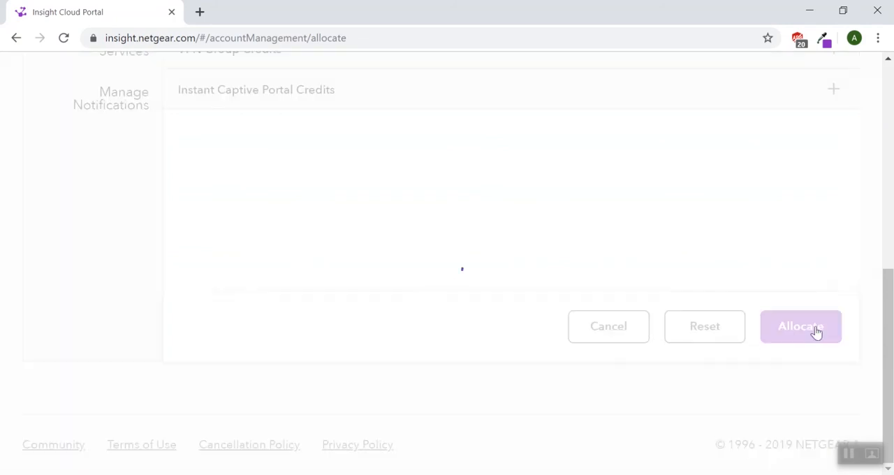
left_click(800, 326)
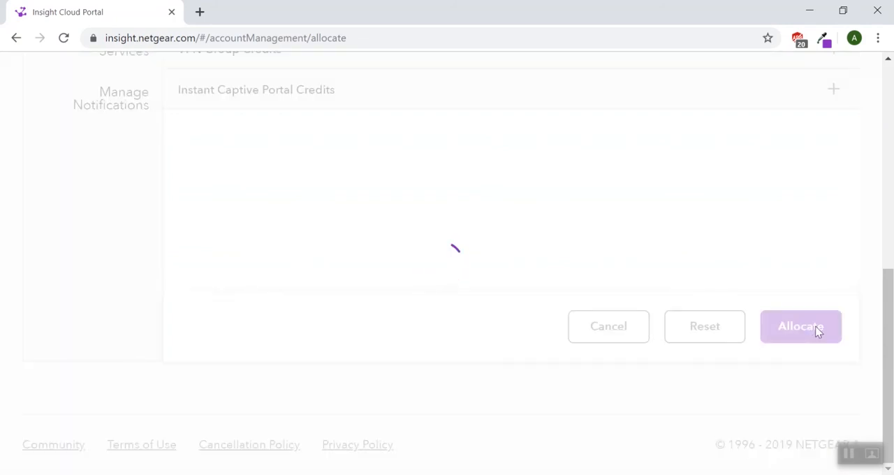
left_click(800, 326)
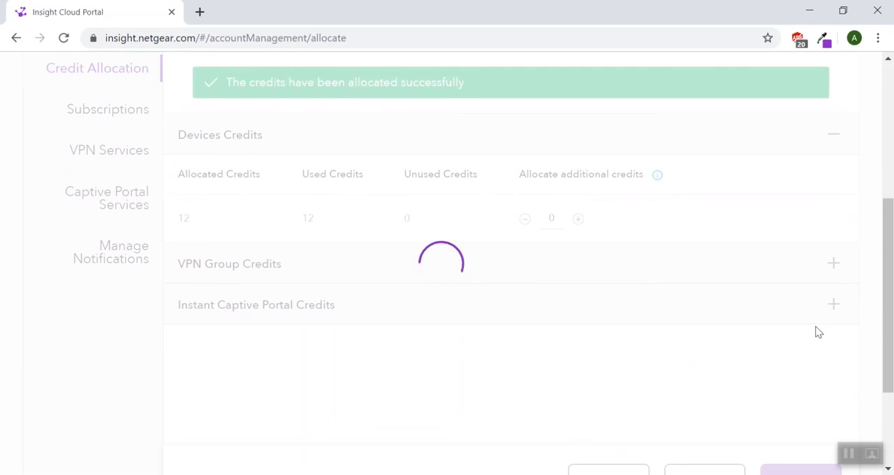